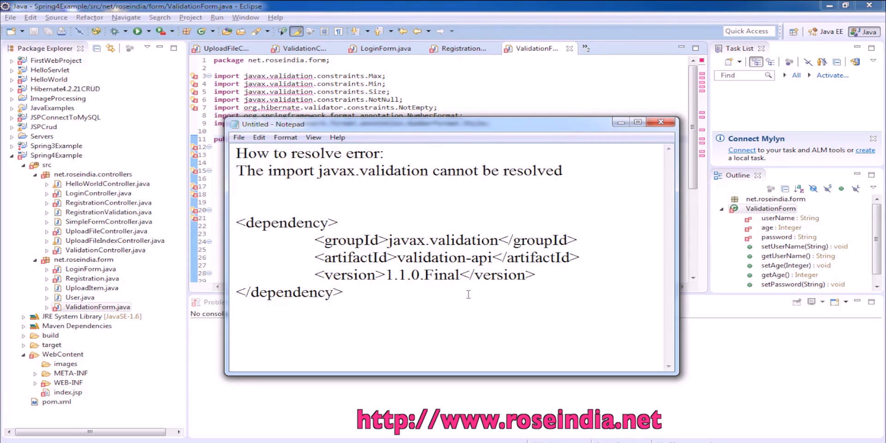
Check the unresolved javax.validation import error, then open the Spring4Example pom.xml
left_click(660, 122)
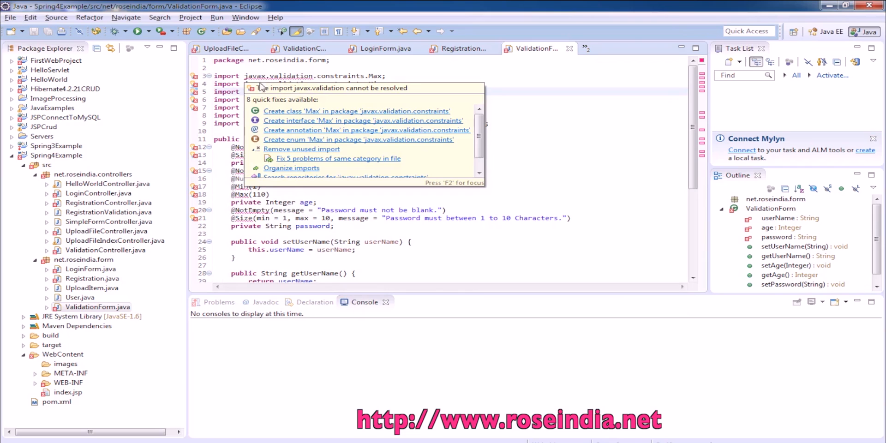
mouse_move(342, 96)
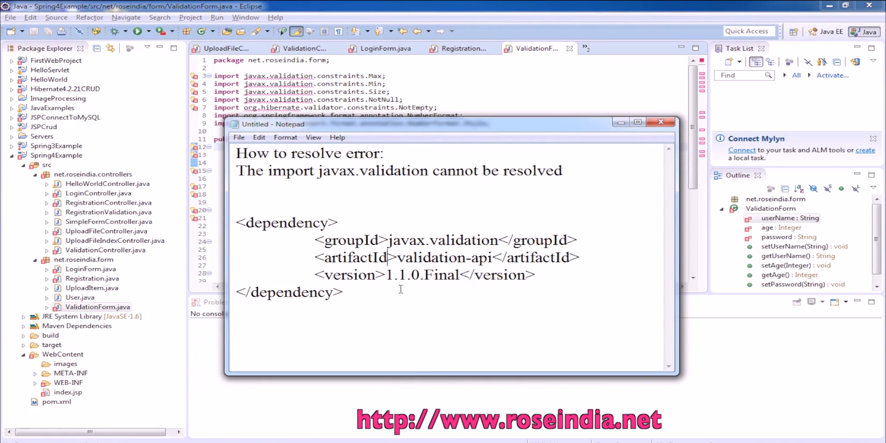
mouse_move(445, 287)
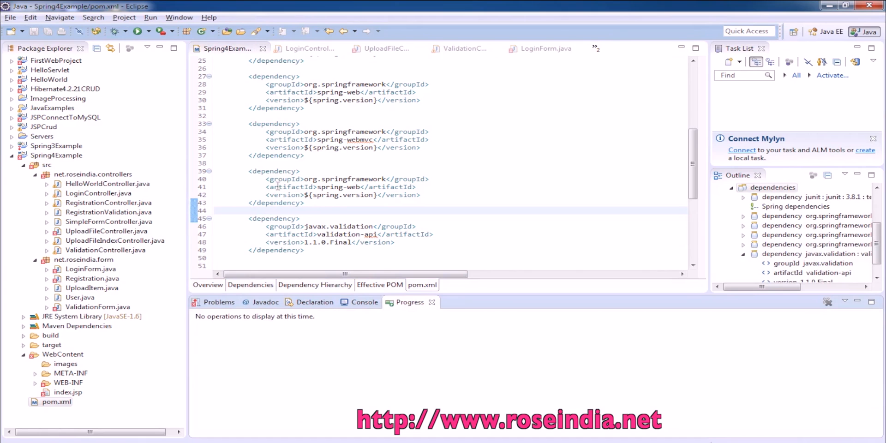
double_click(97, 307)
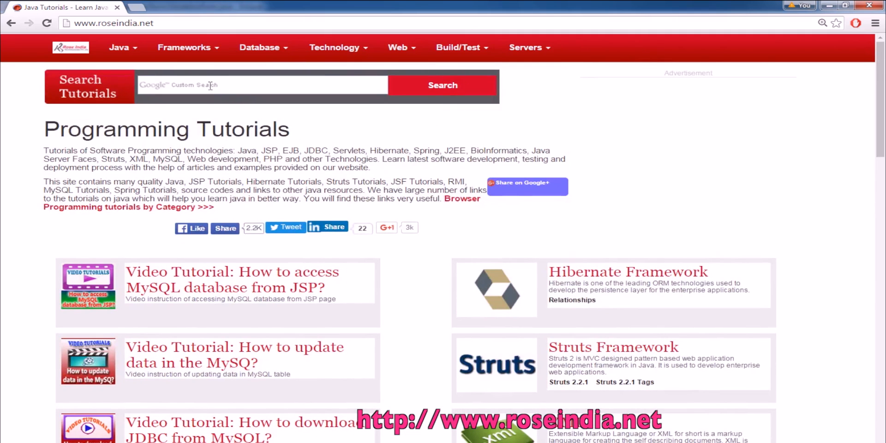
Scroll the roseindia.net homepage and follow the Spring link to The Complete Spring Tutorial
scroll("down", 3)
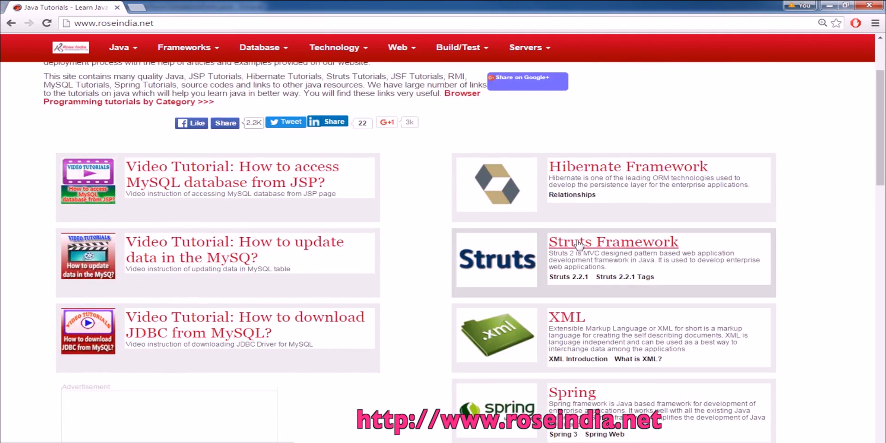
left_click(572, 392)
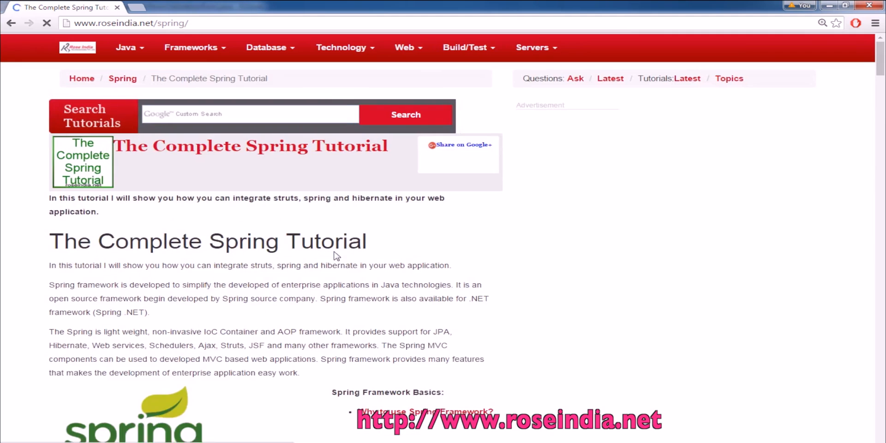